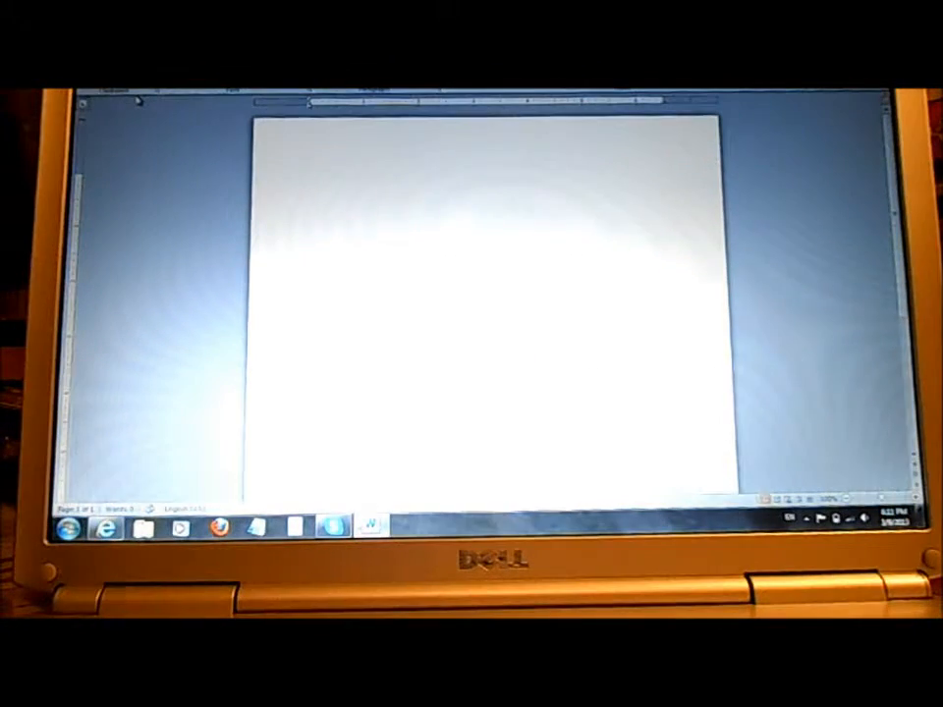
Type 'hello' on the blank Word page
text(hello)
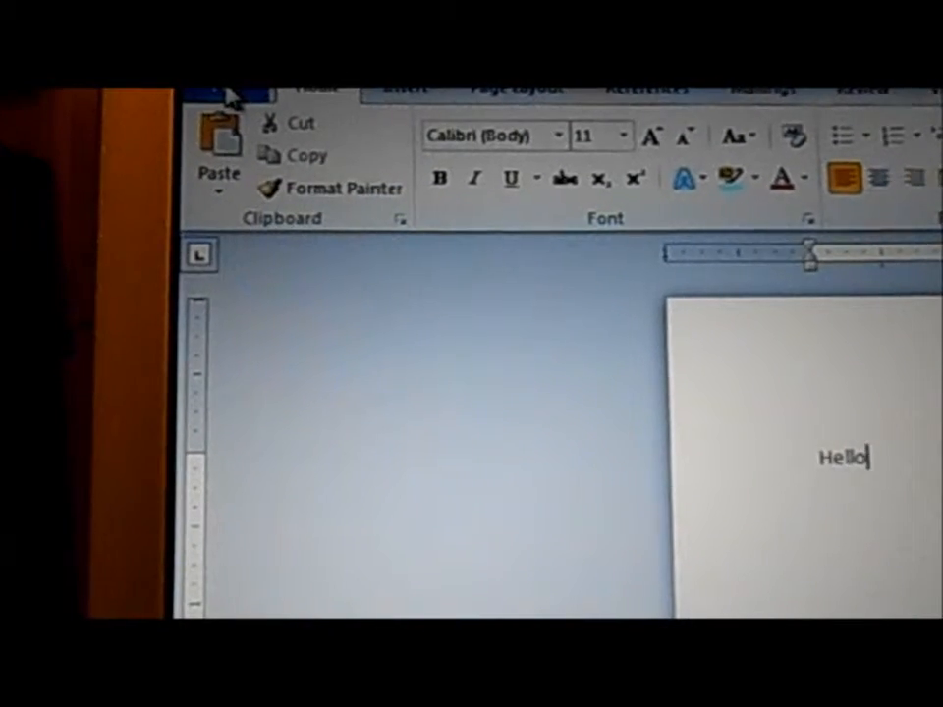
Open Save As from the File menu for Hello.docx
click(226, 88)
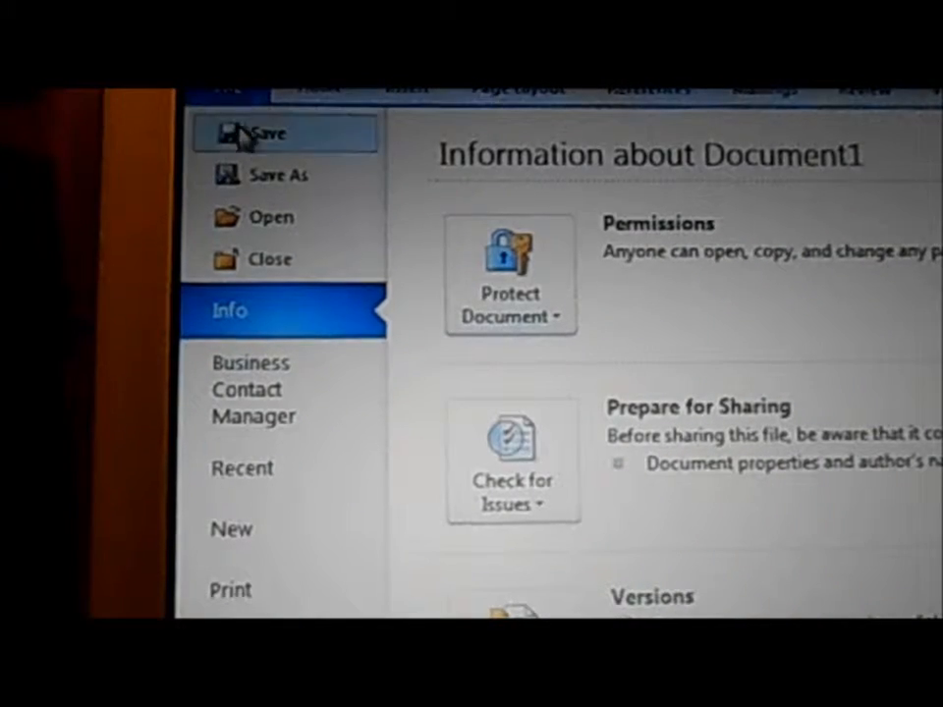
mouse_move(278, 174)
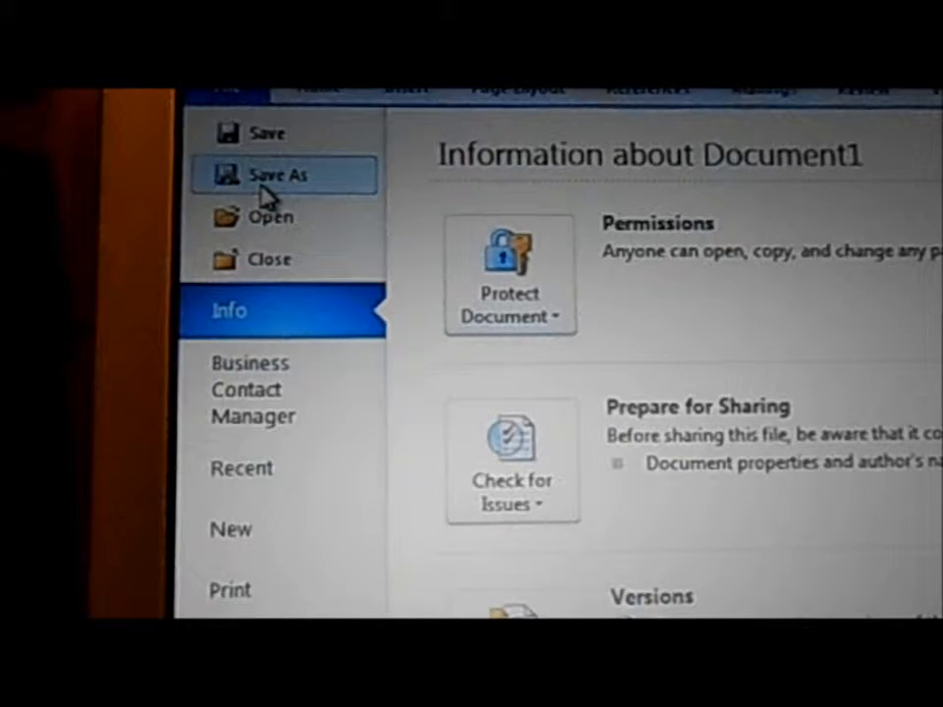
click(278, 174)
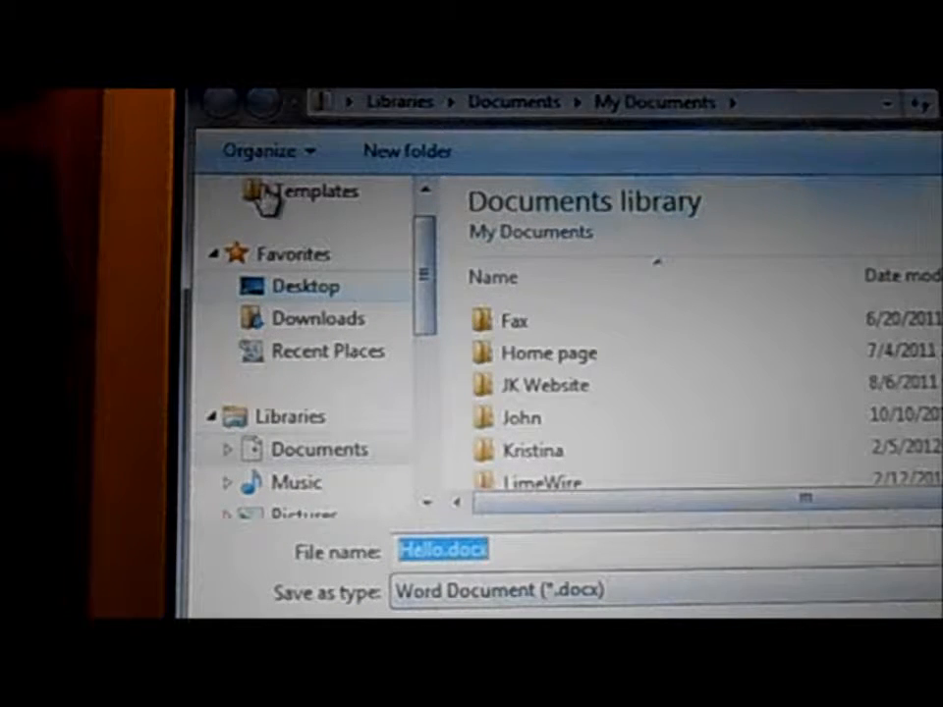
mouse_move(406, 151)
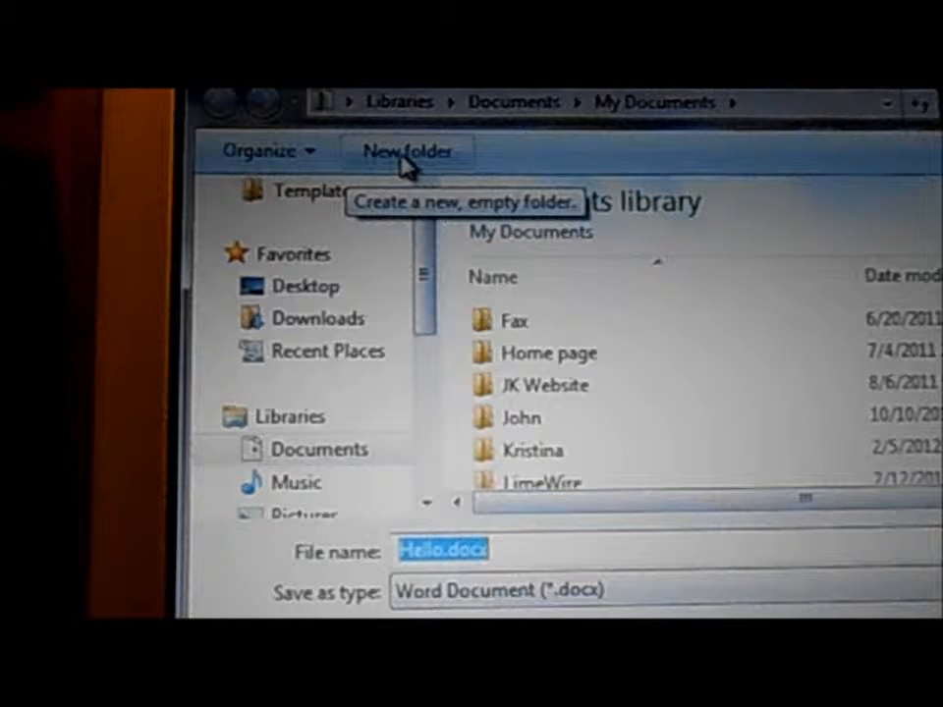
Make a new folder named 'Human Resources' in My Documents from the Save As dialog
click(406, 150)
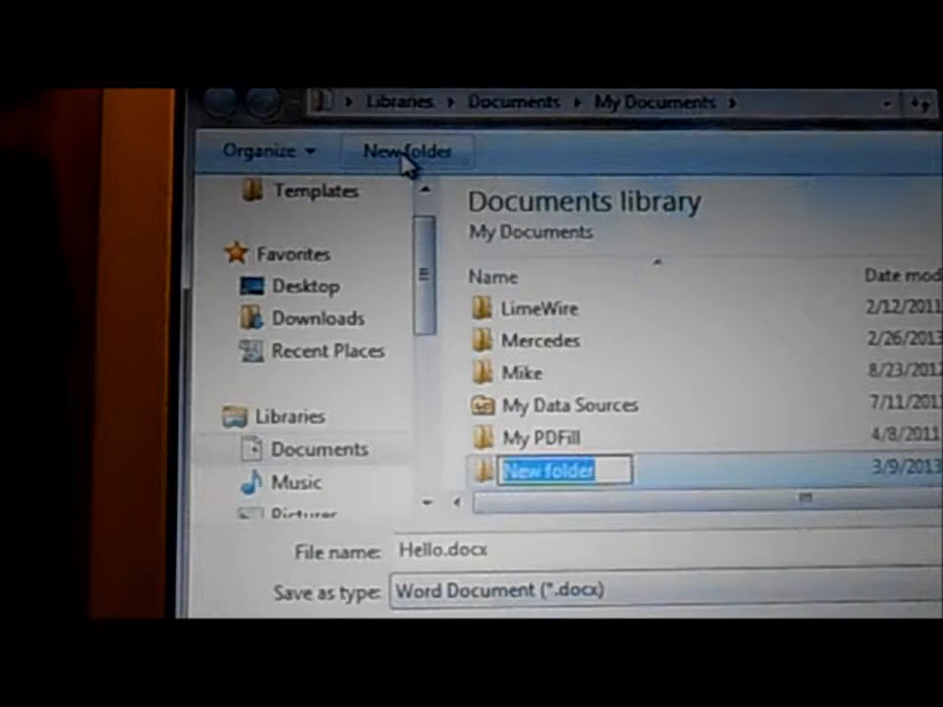
text(Human)
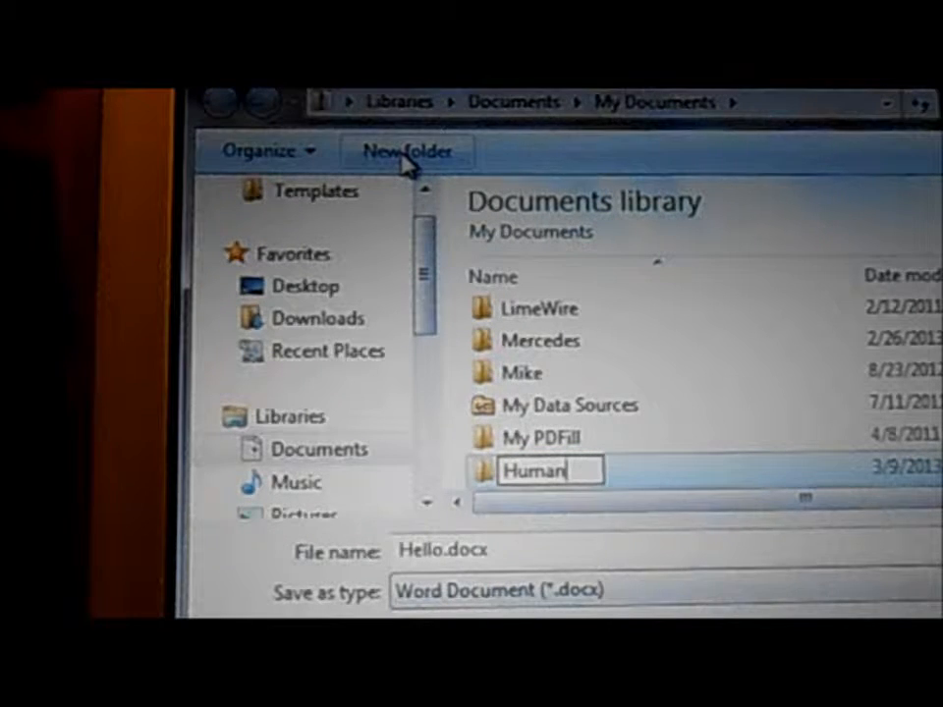
text(R)
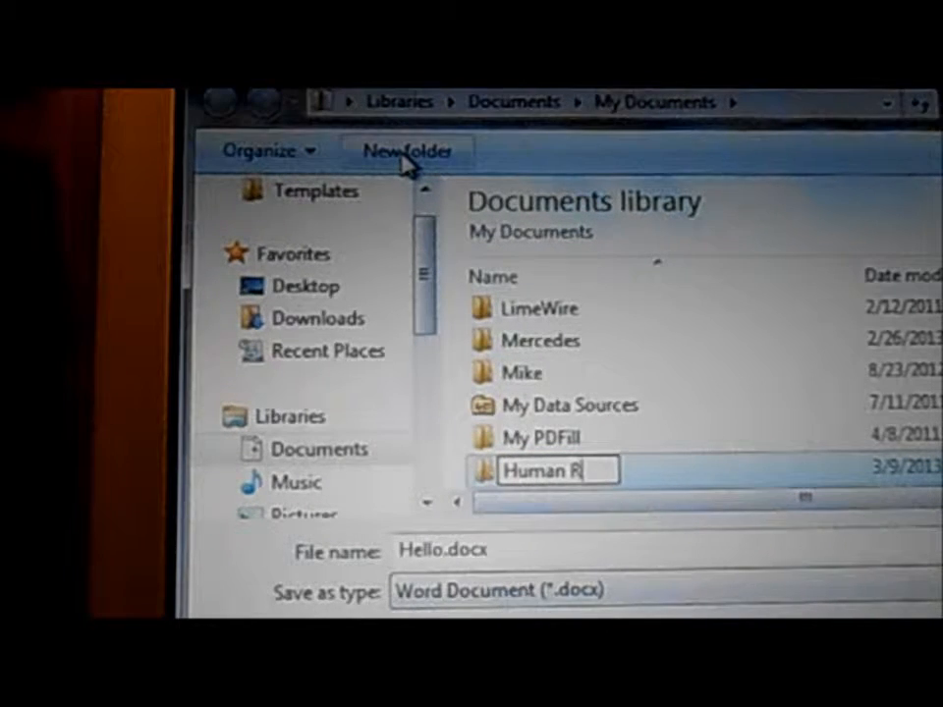
text(esources)
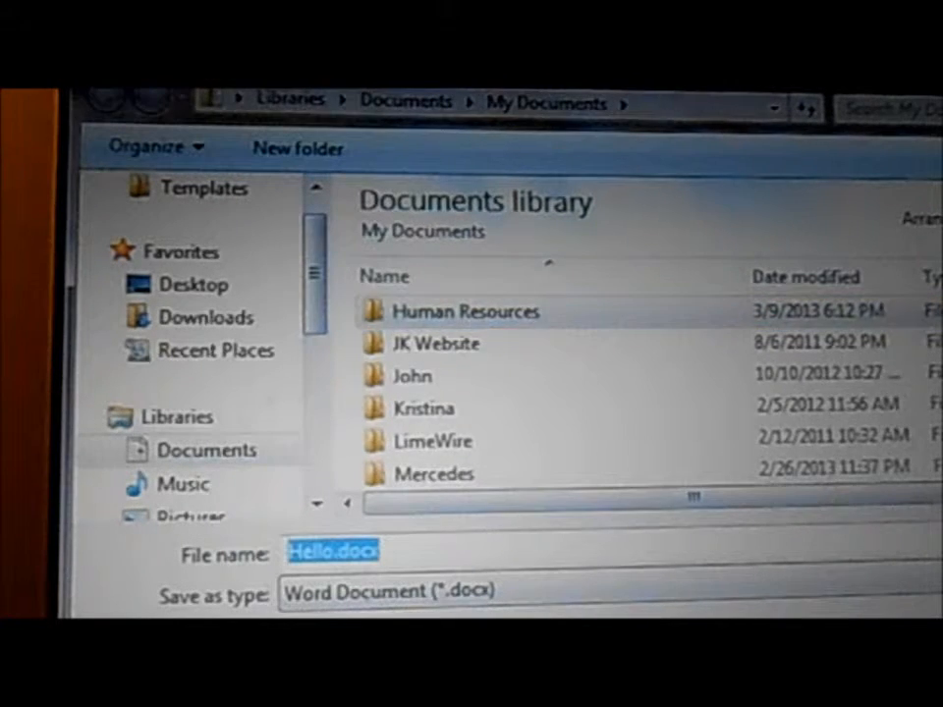
Enter the Human Resources folder to save Hello.docx there
double_click(464, 310)
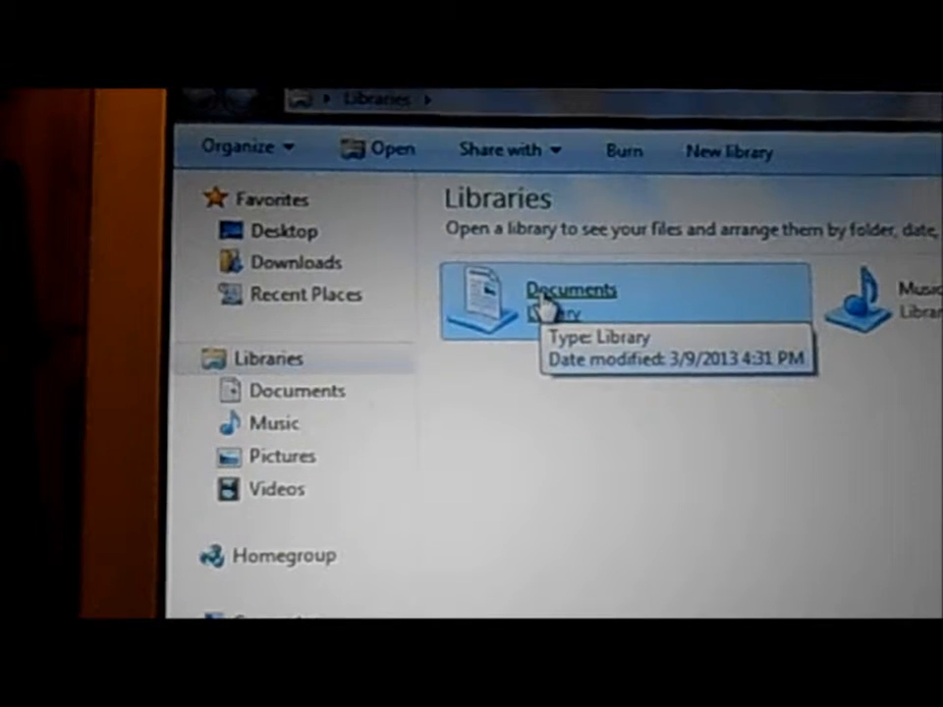
Open the Documents library to reach Human Resources
double_click(571, 288)
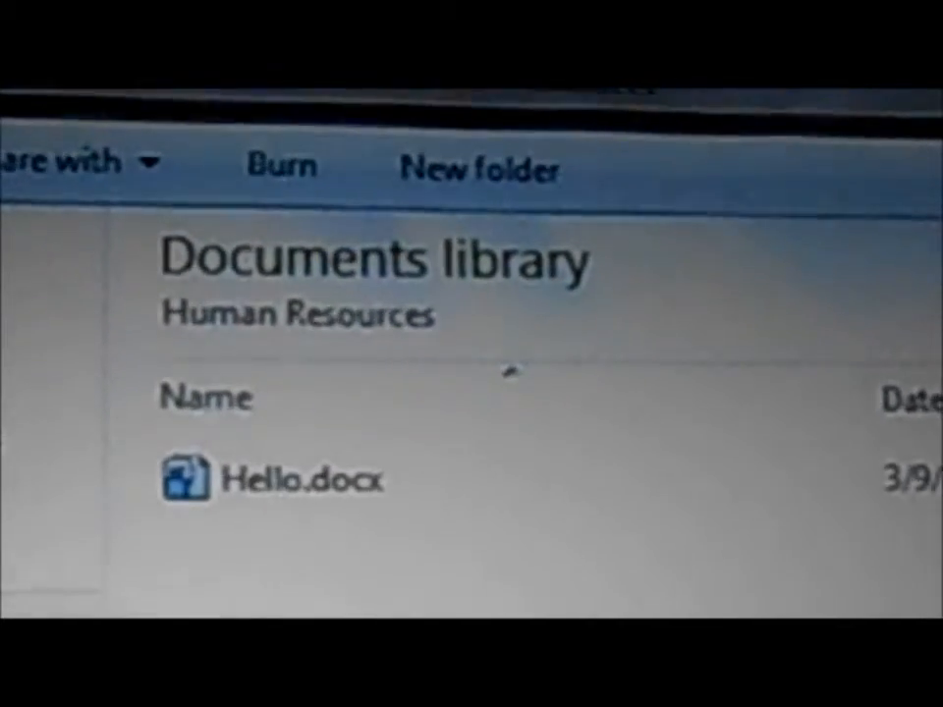
mouse_move(491, 152)
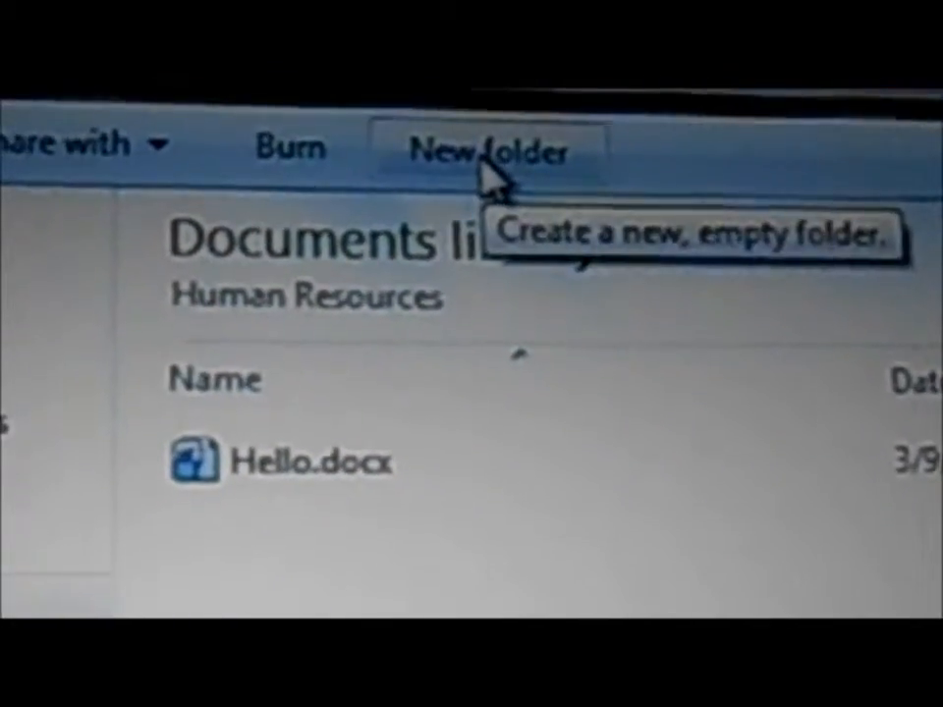
Create a 'Health Ins' subfolder in Human Resources
click(486, 150)
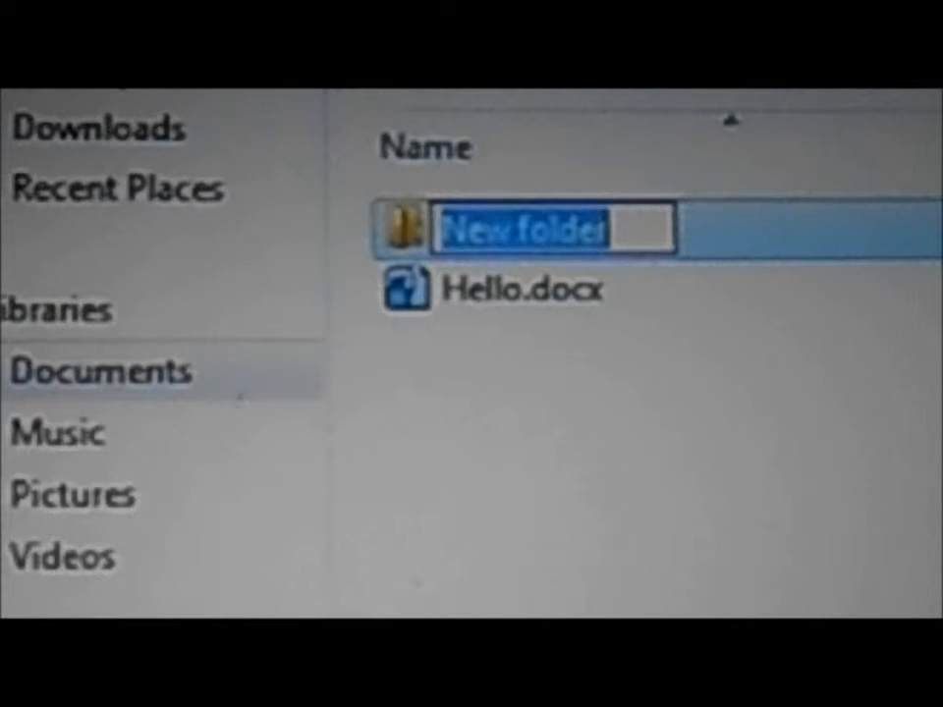
text(Health 1)
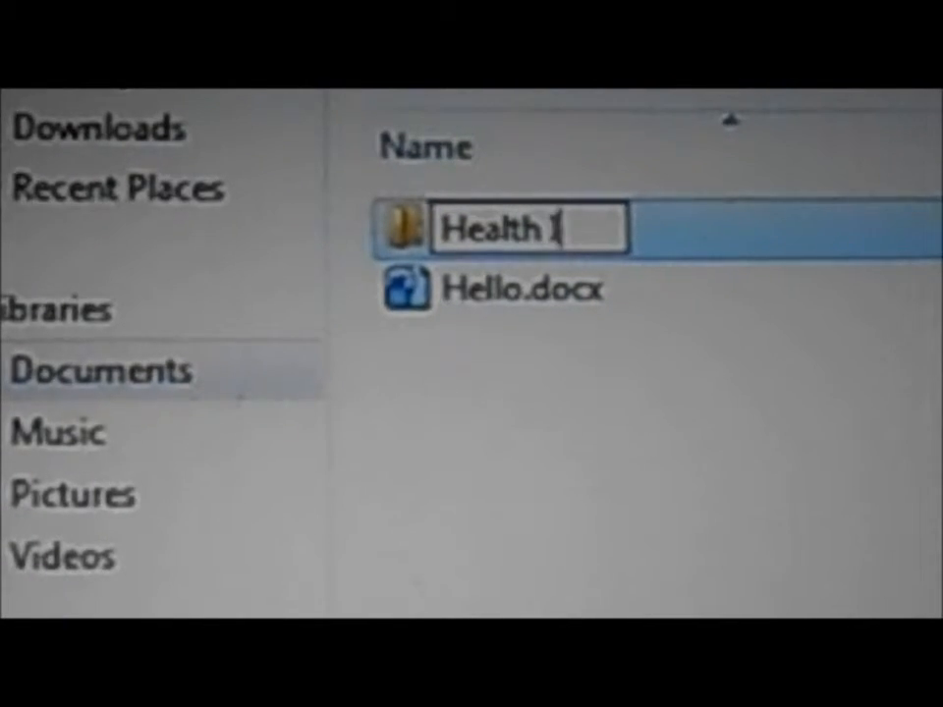
text(Ins)
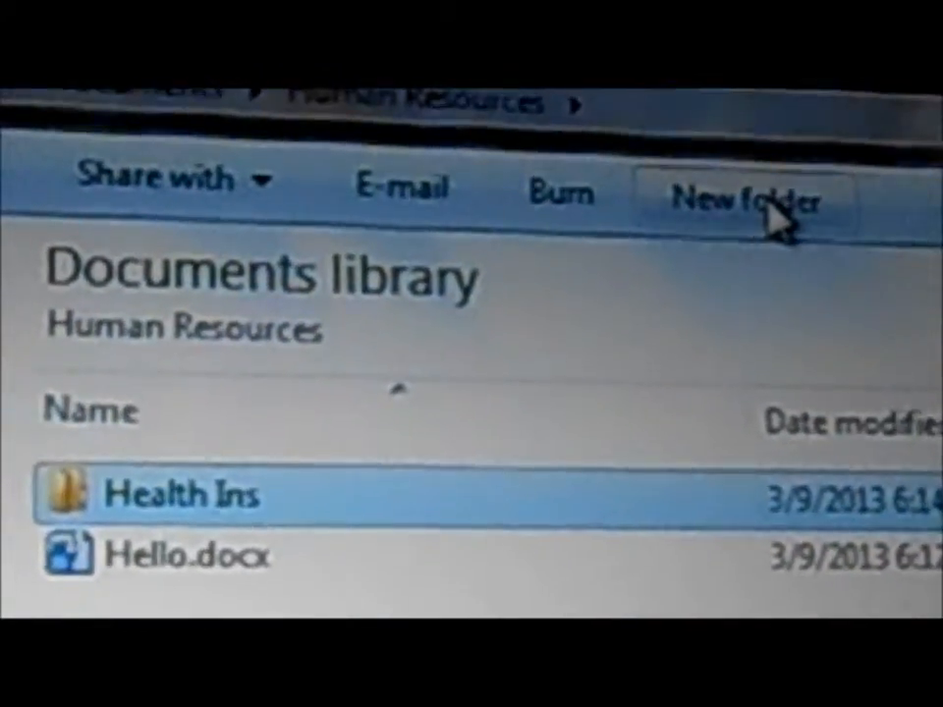
Create a 'Payroll' subfolder in Human Resources
click(752, 197)
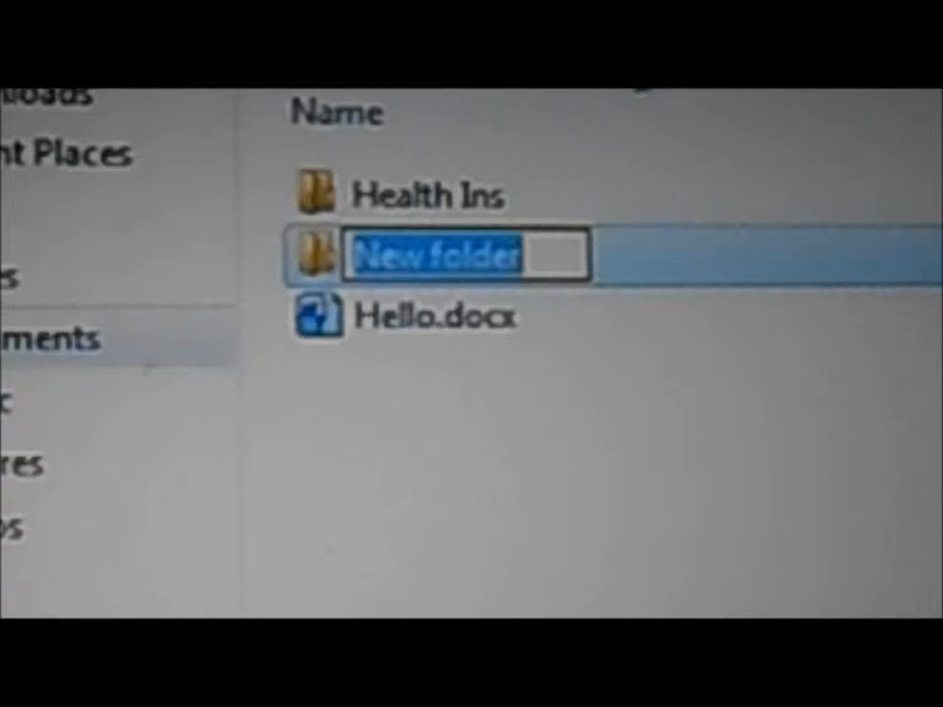
text(P)
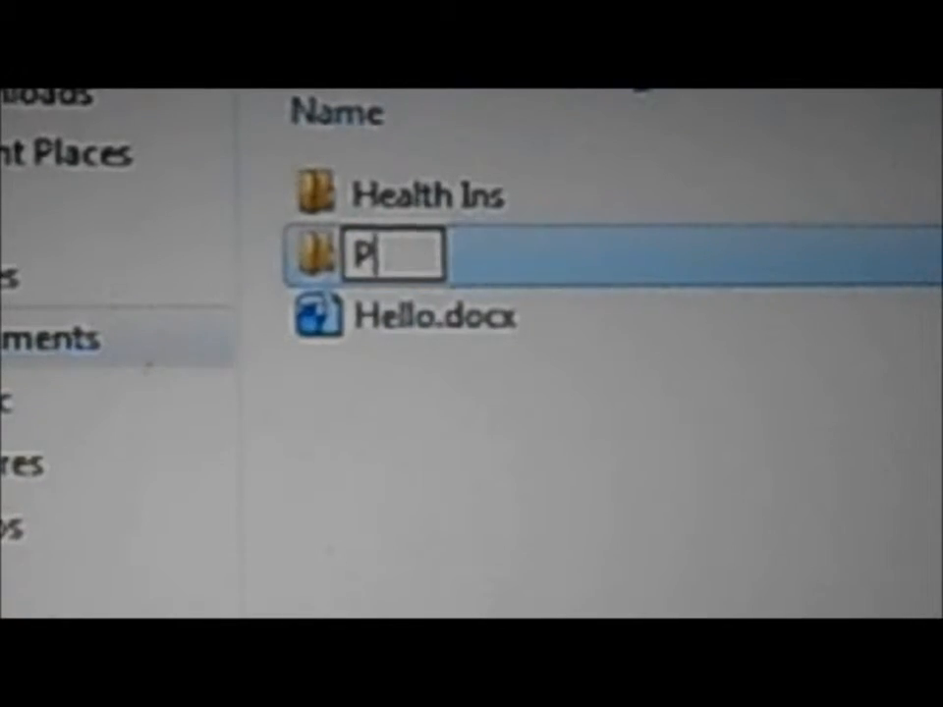
text(ayroll)
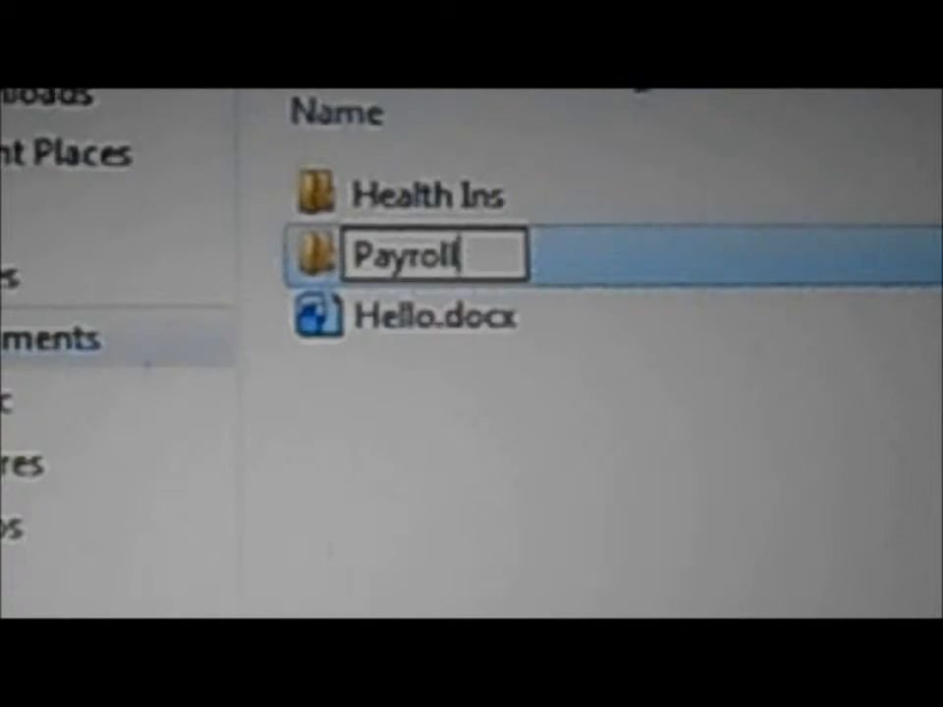
key(enter)
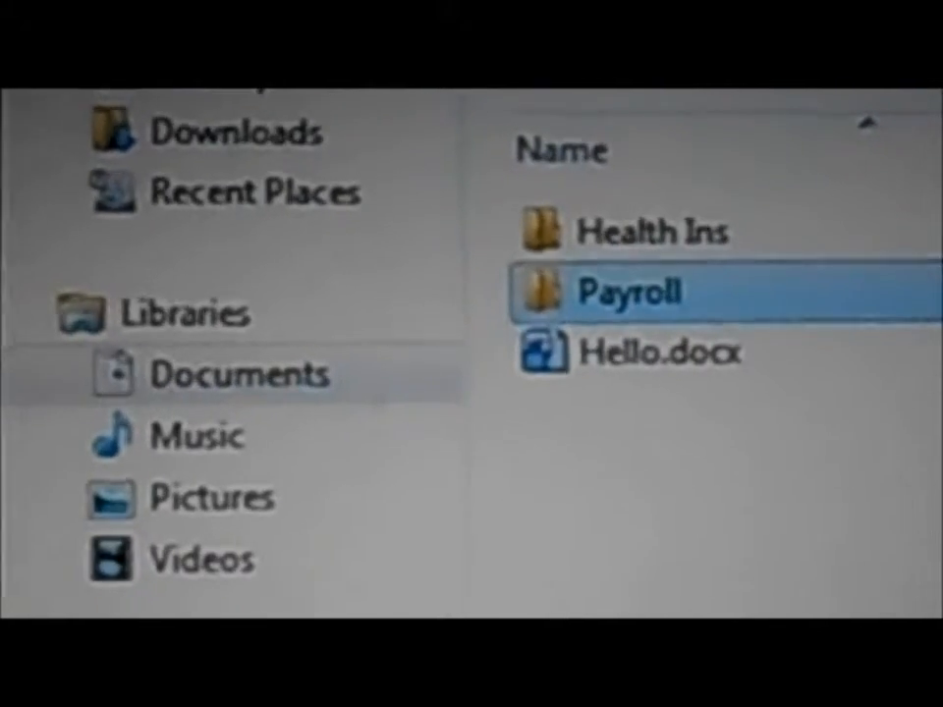
double_click(628, 290)
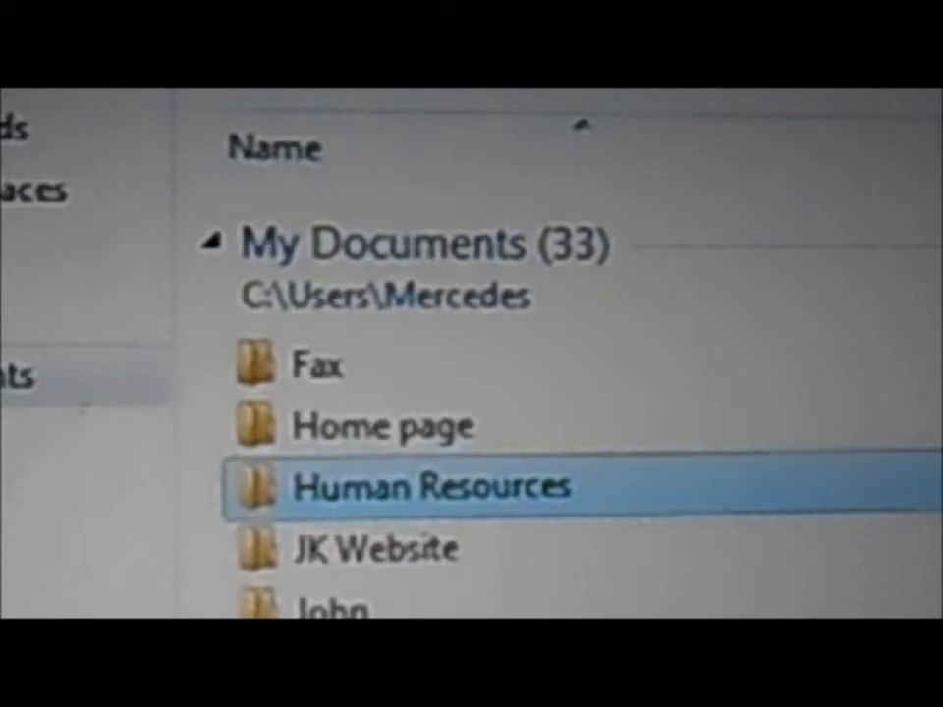
mouse_move(403, 488)
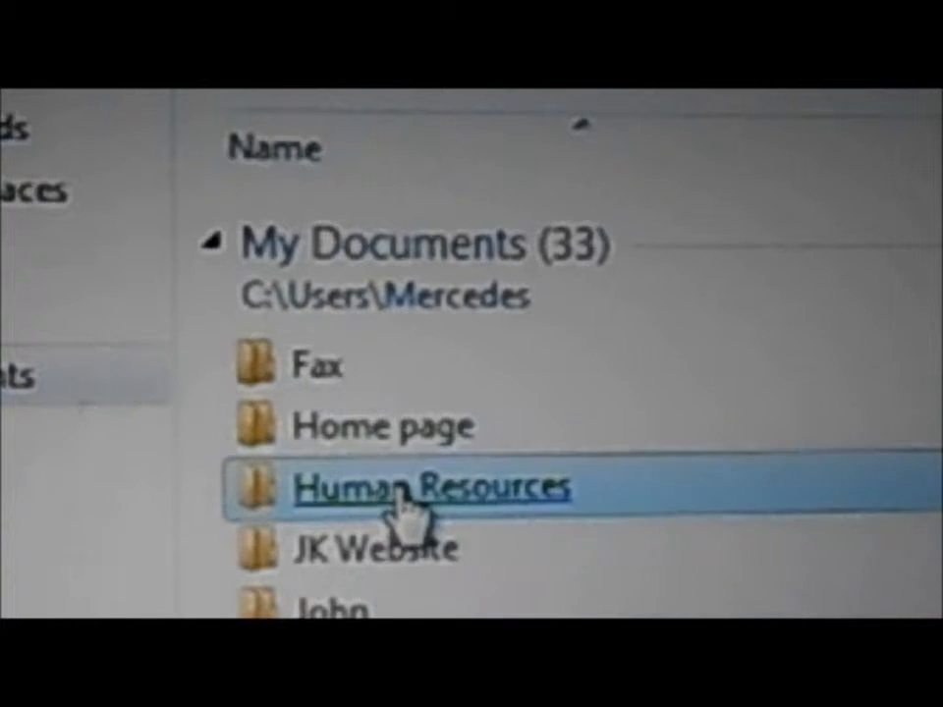
double_click(412, 486)
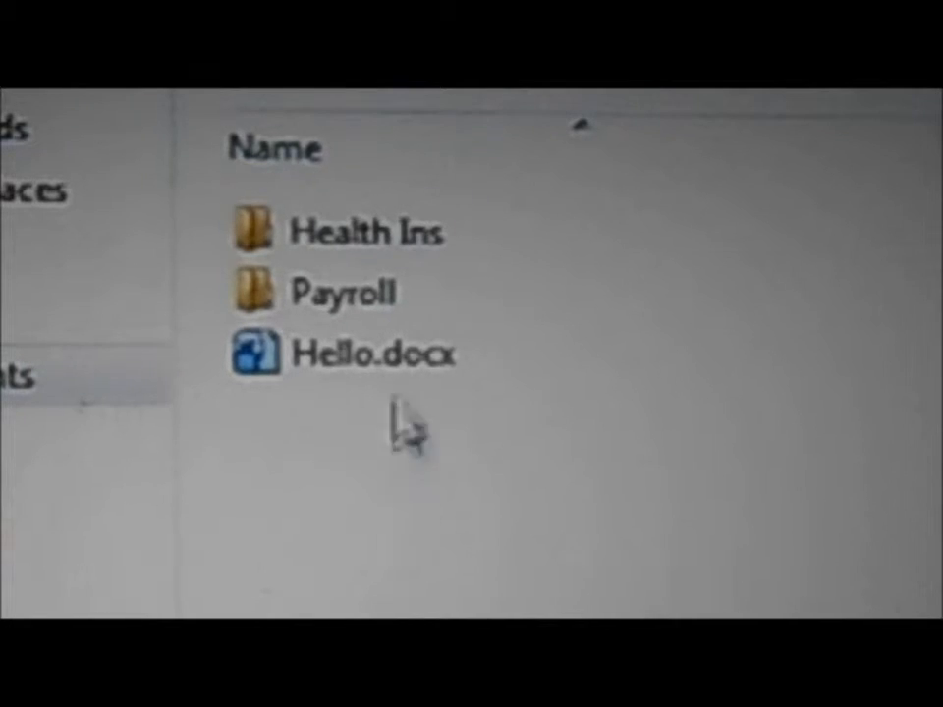
mouse_move(364, 233)
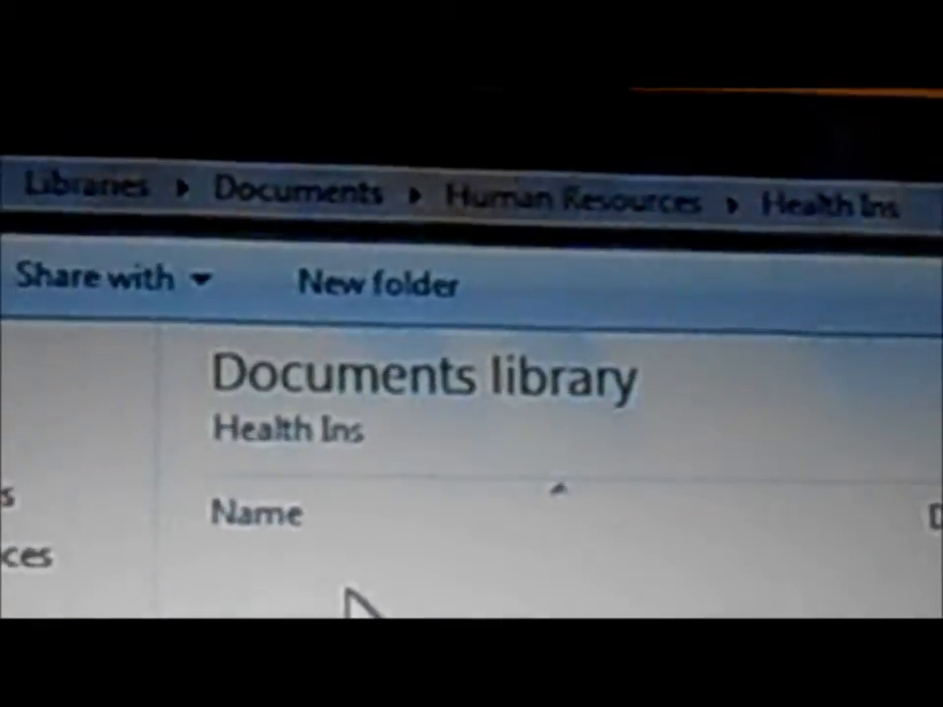
mouse_move(368, 324)
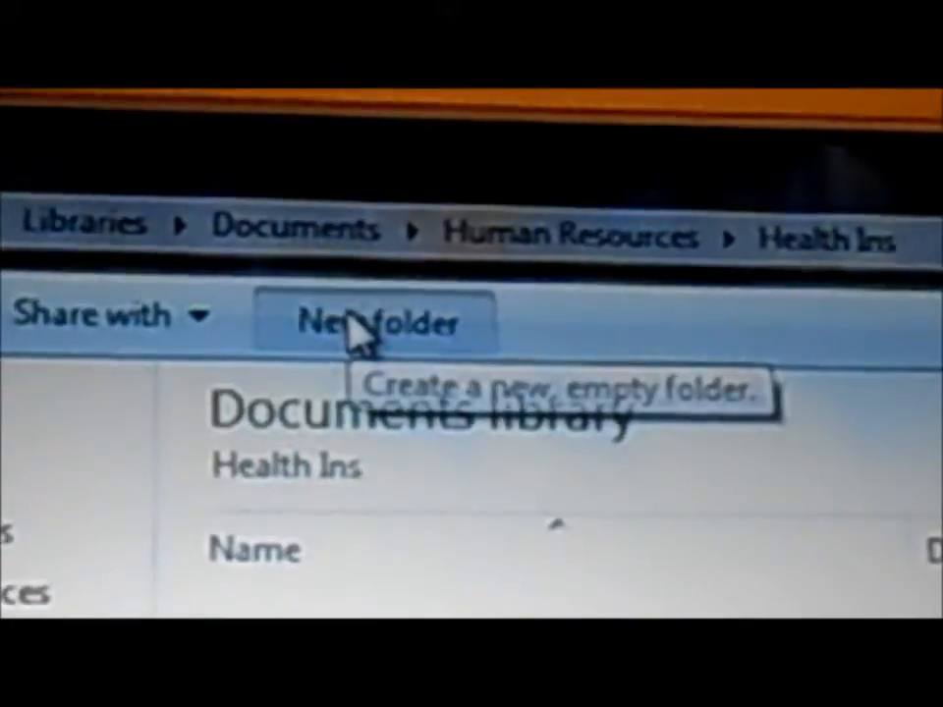
Create a 'BCBS' subfolder in Health Ins, correcting the 'BCNS' typo
click(371, 322)
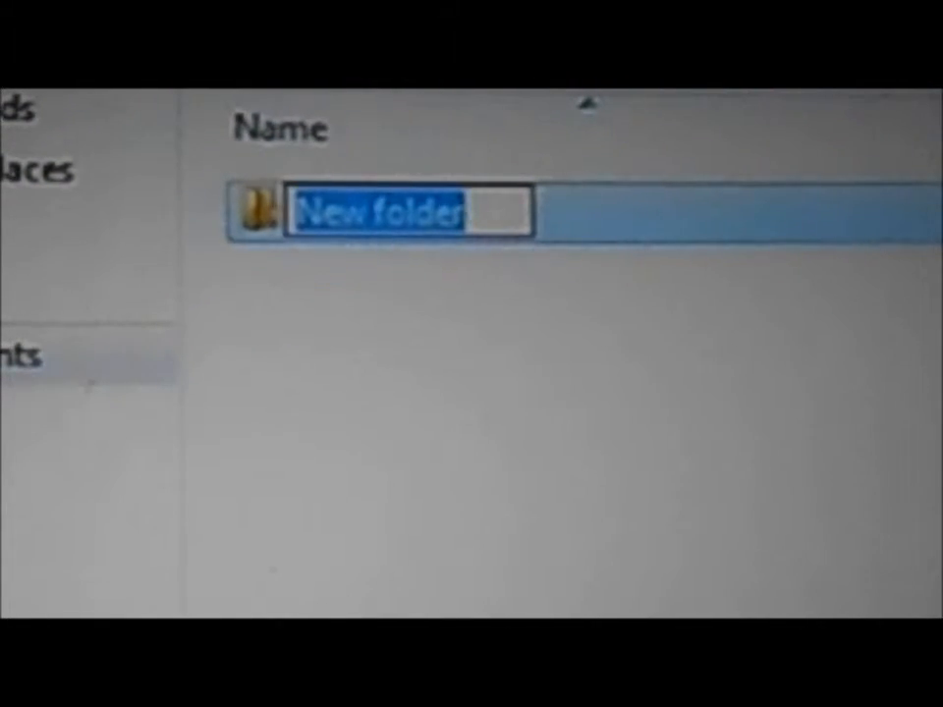
text(BCNS)
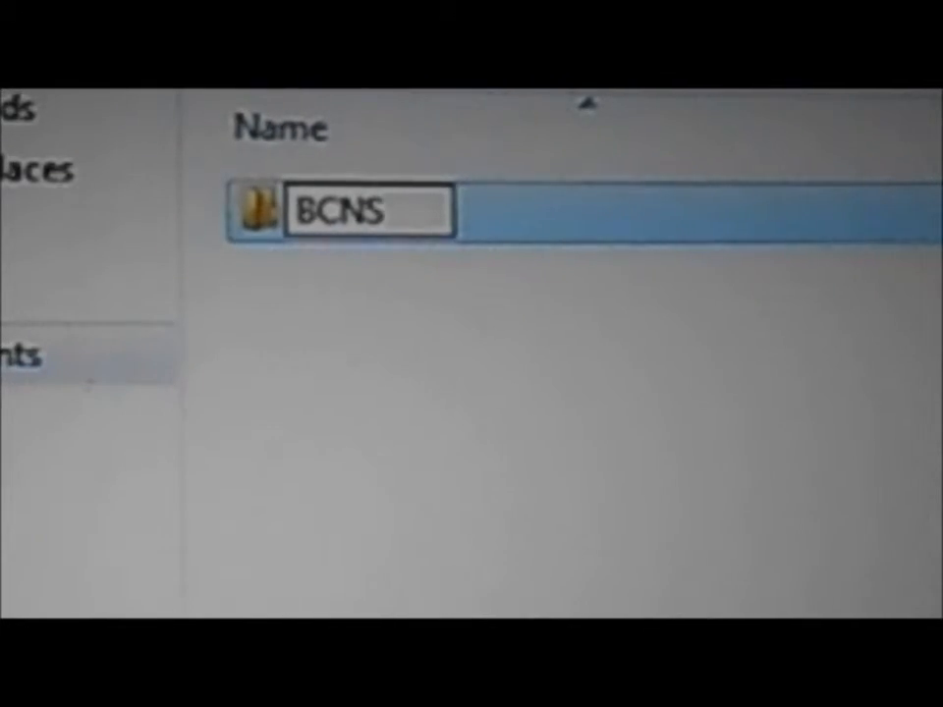
key(BackSpace)
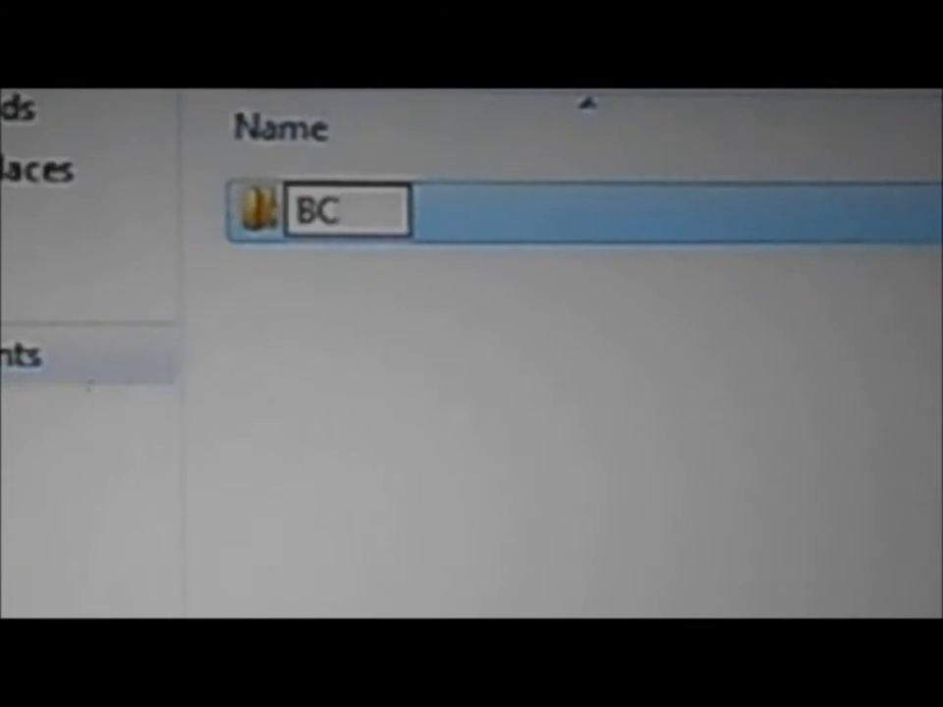
text(BS)
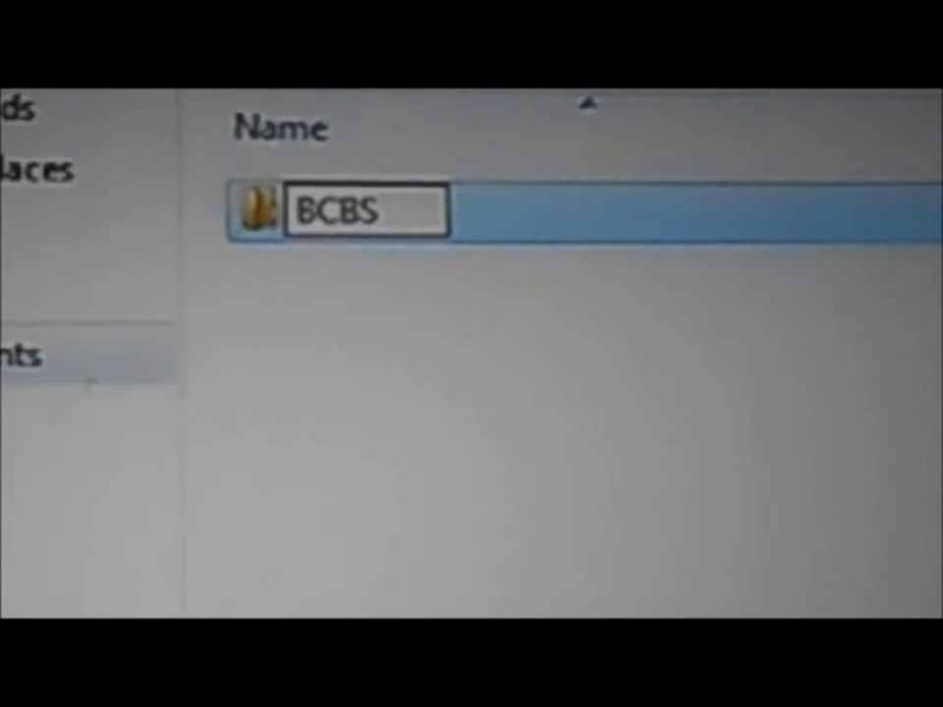
key(enter)
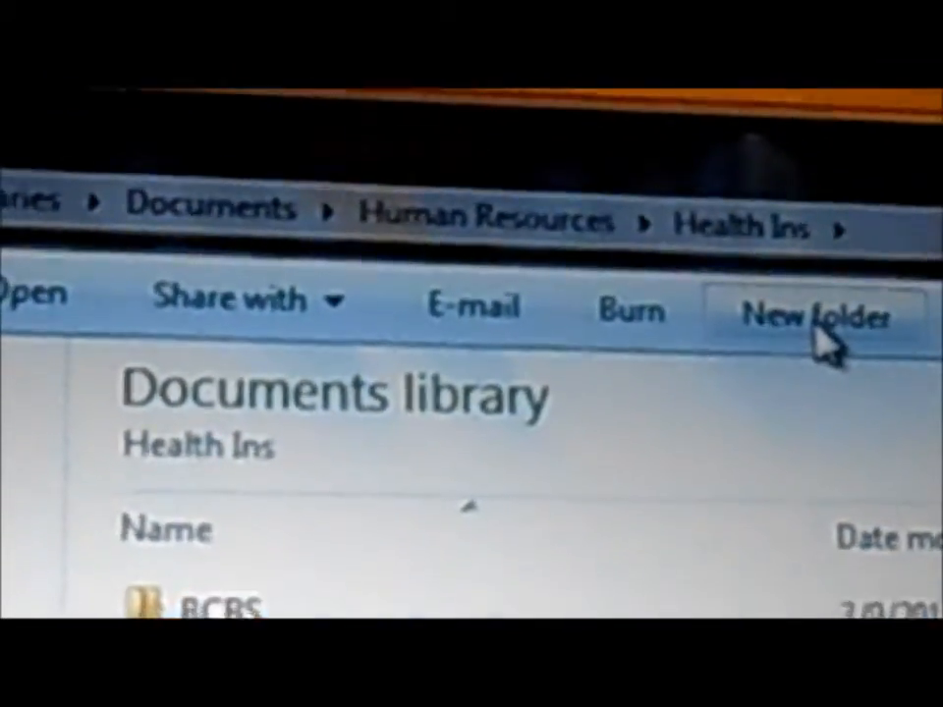
Create a 'Neighborhood' subfolder beside BCBS in Health Ins
click(815, 314)
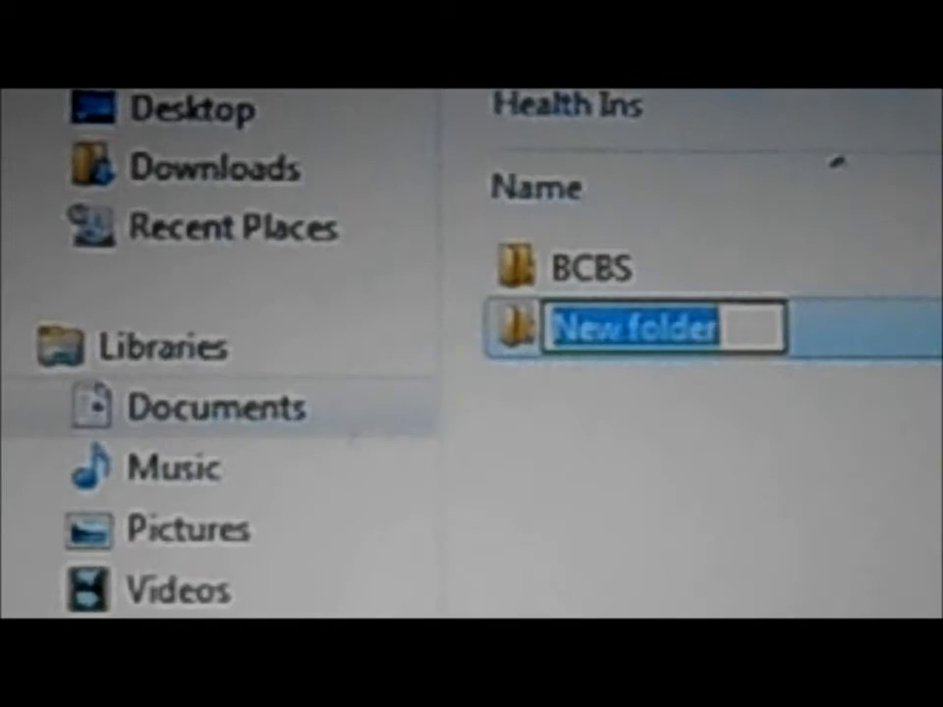
text(N)
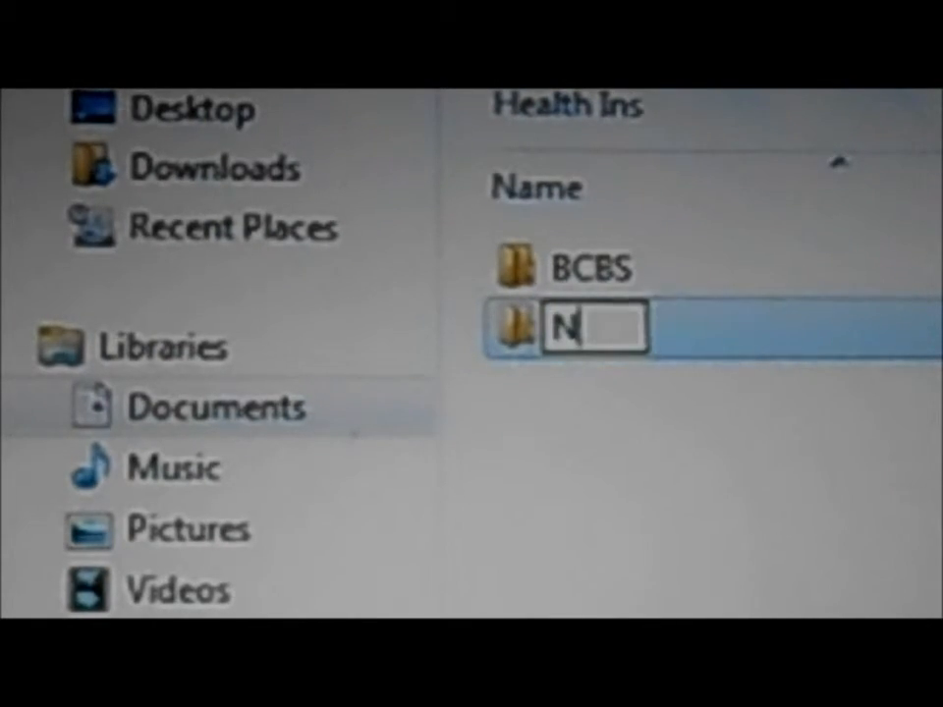
text(eig)
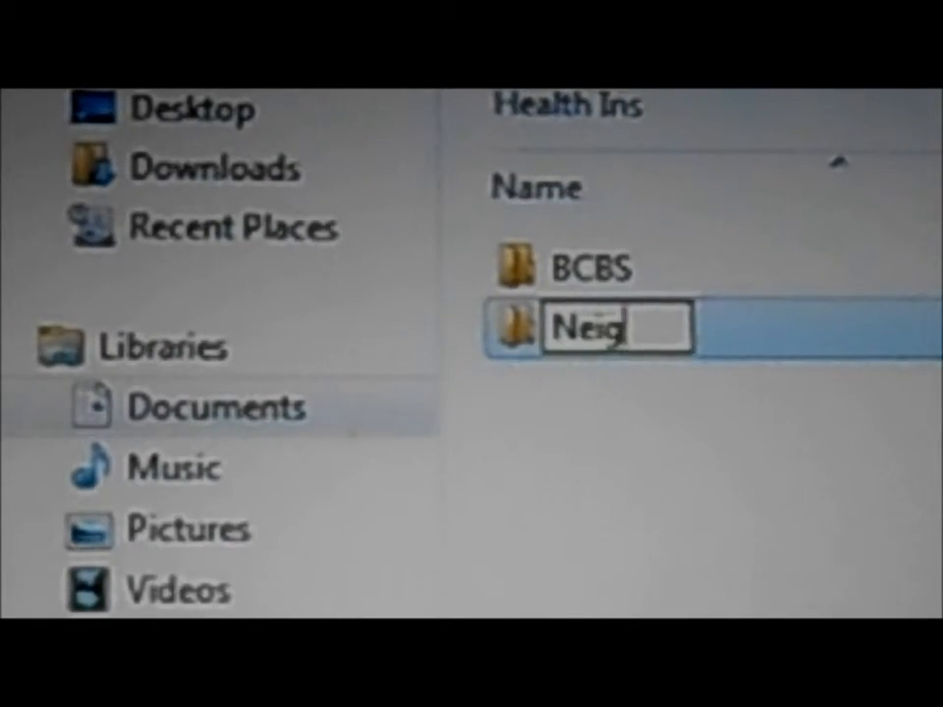
text(hbor)
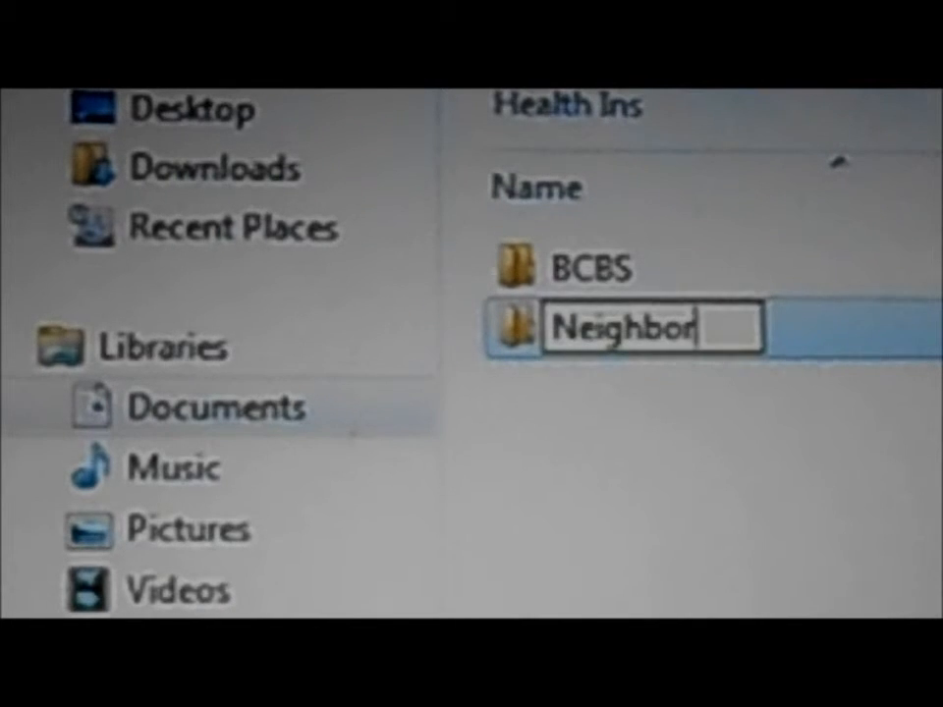
text(hood)
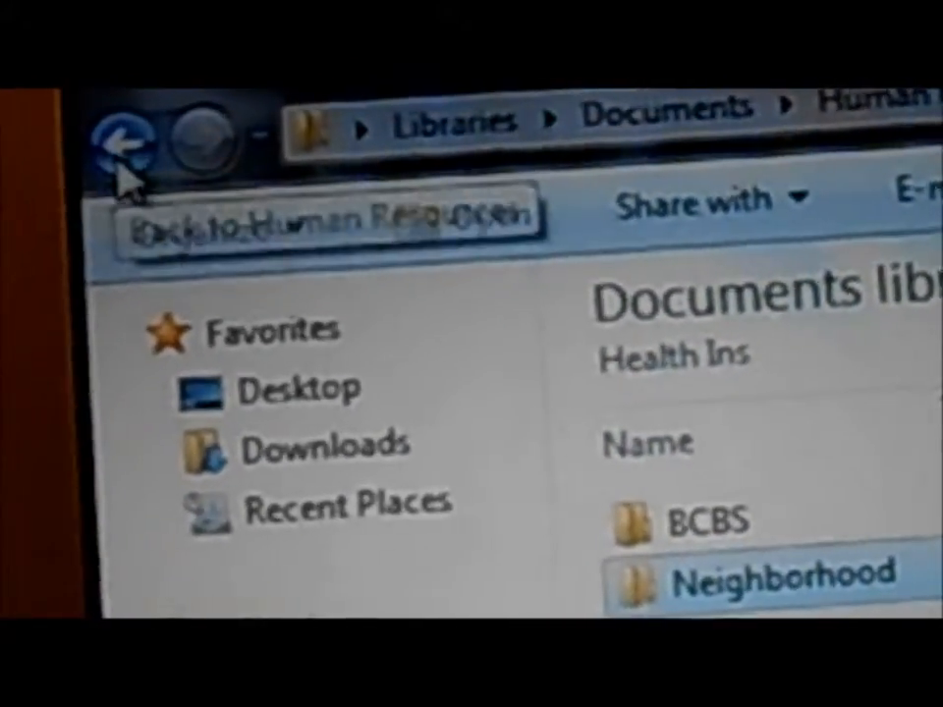
Navigate back to the My Documents listing
click(128, 138)
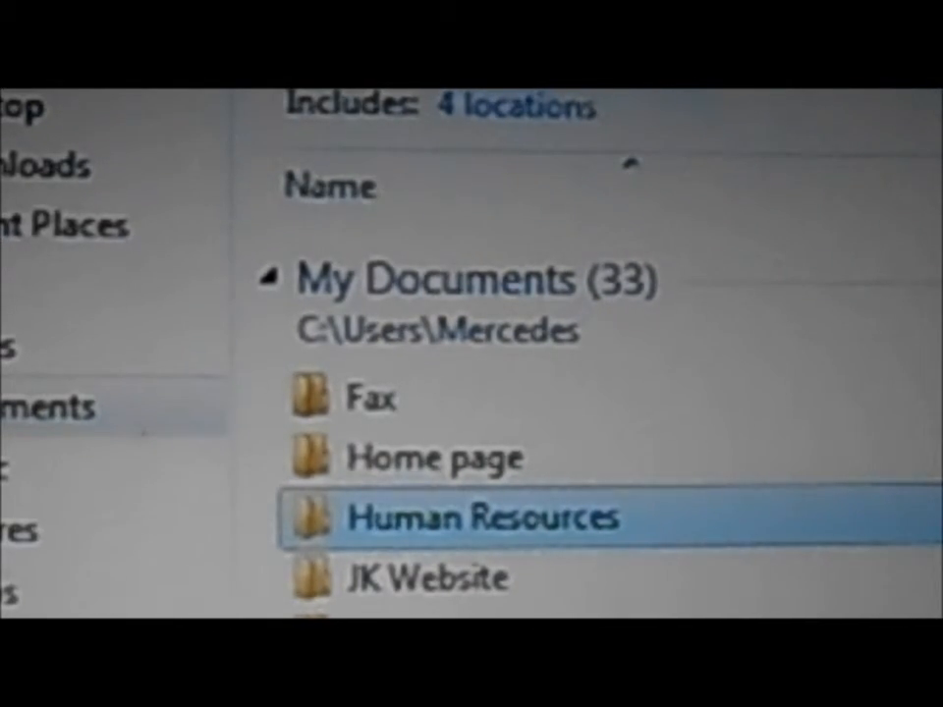
mouse_move(476, 516)
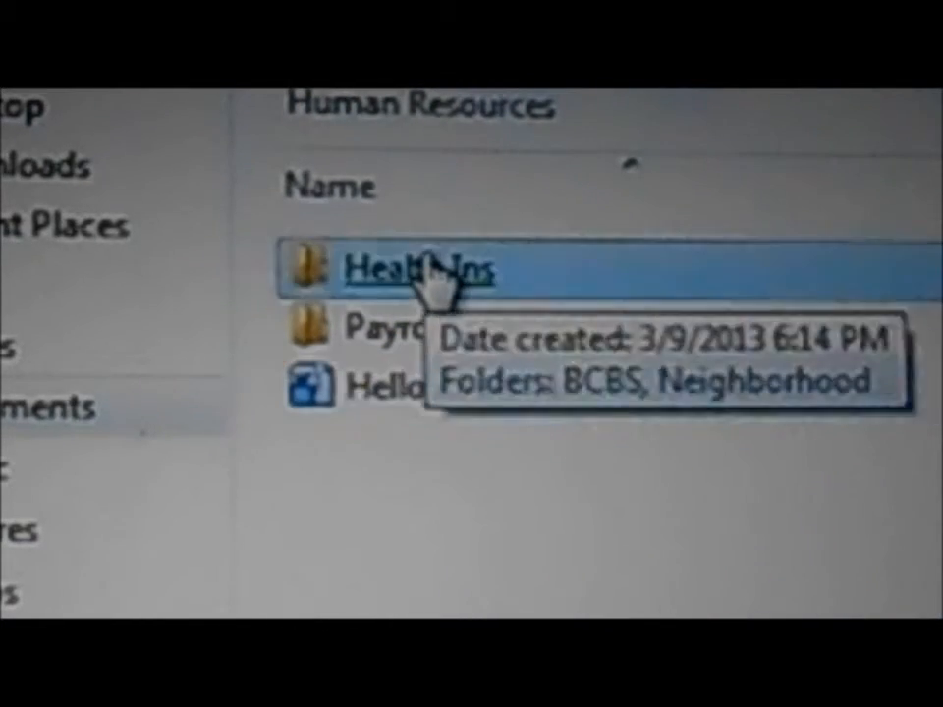
Drill from Human Resources through Health Ins into the empty Neighborhood folder
double_click(413, 270)
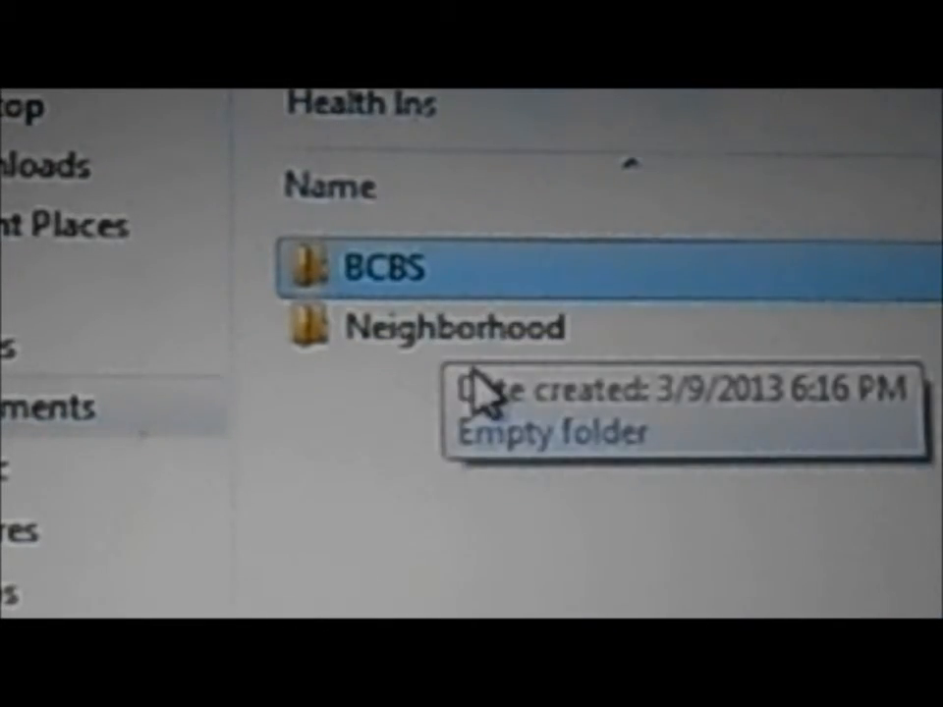
mouse_move(496, 387)
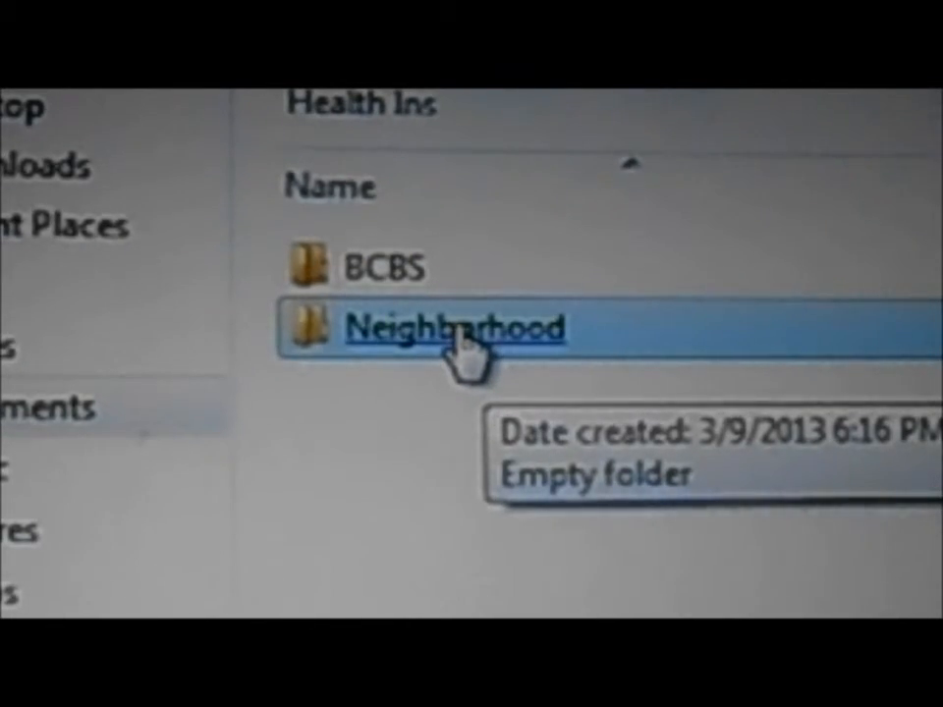
double_click(441, 329)
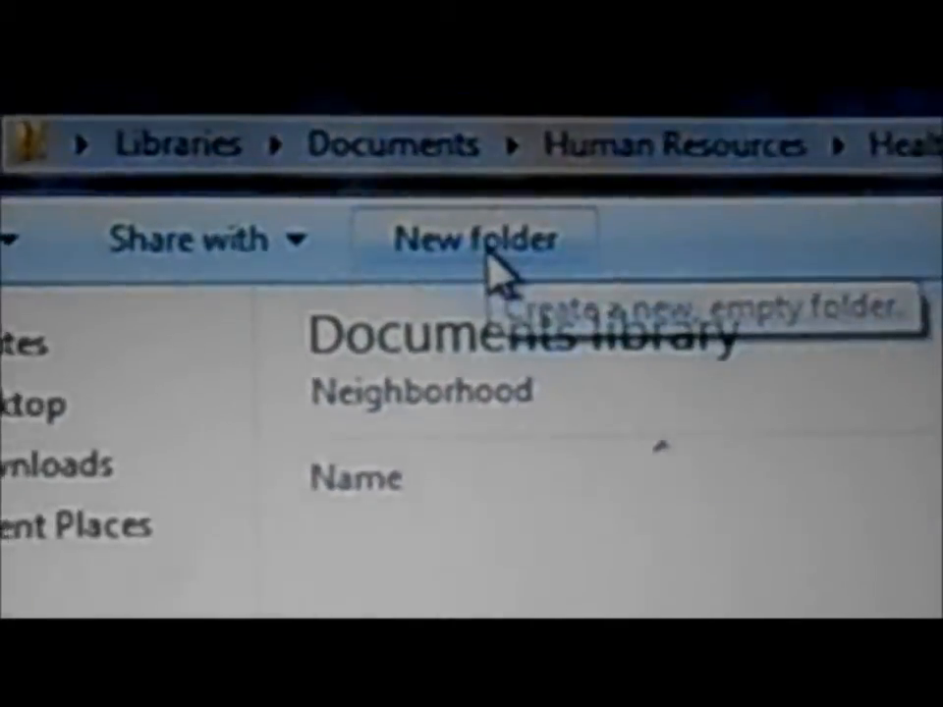
Add a new folder named 'Inactive' inside Neighborhood
click(475, 238)
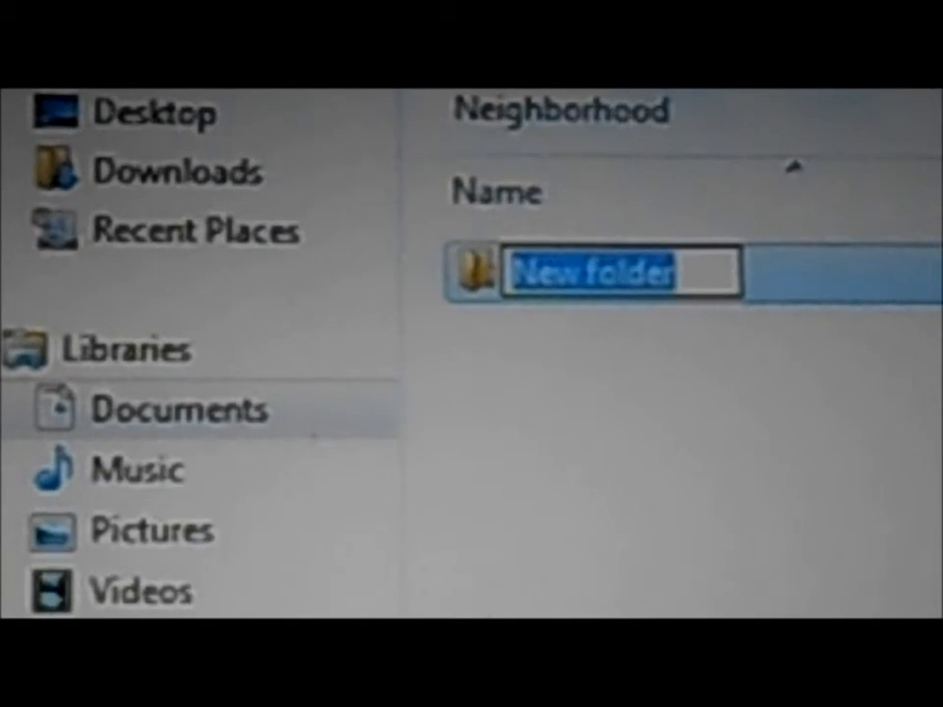
text(Inactiv)
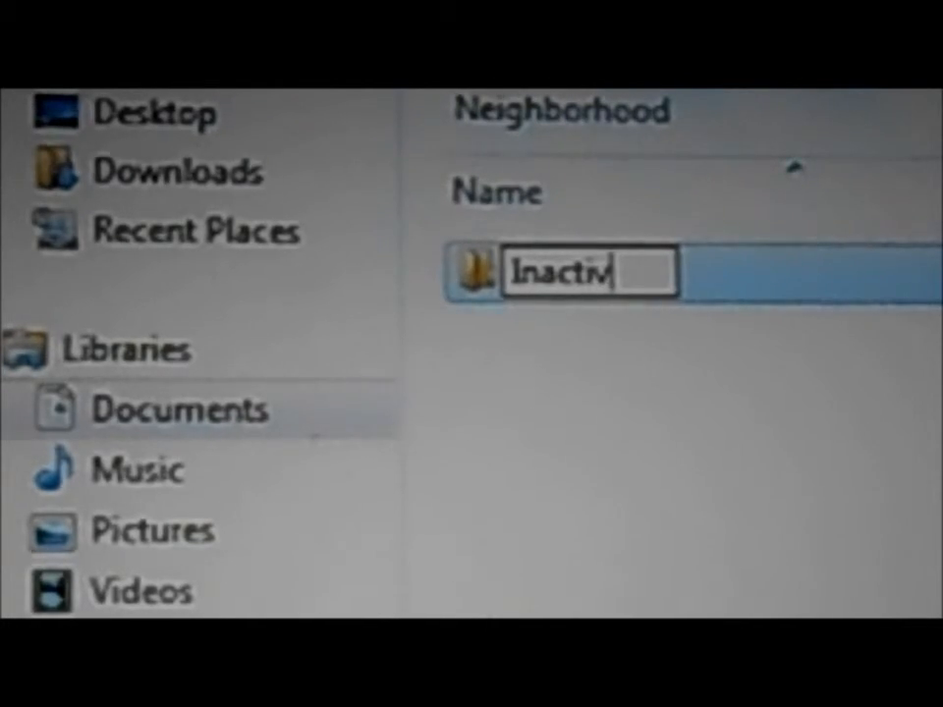
text(e)
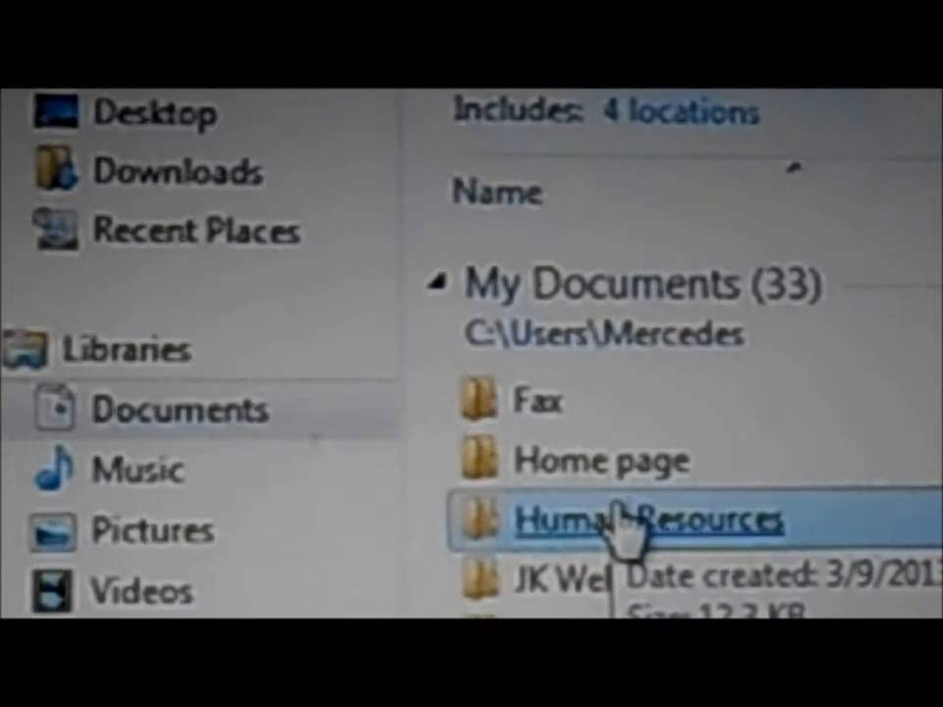
mouse_move(628, 540)
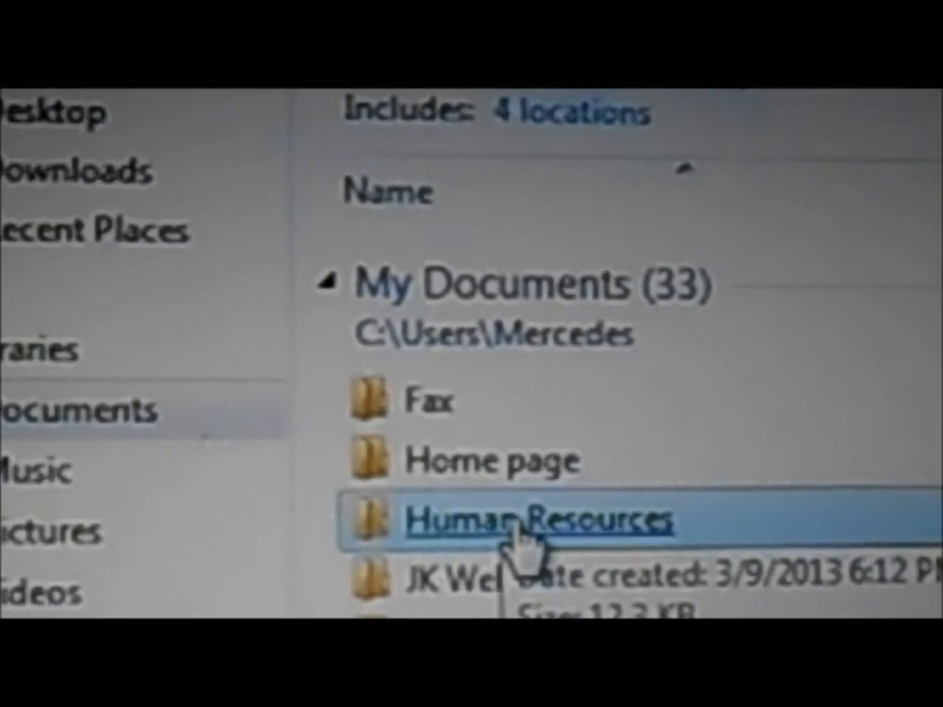
Navigate Human Resources > Health Ins > Neighborhood to confirm the Inactive folder exists
double_click(530, 518)
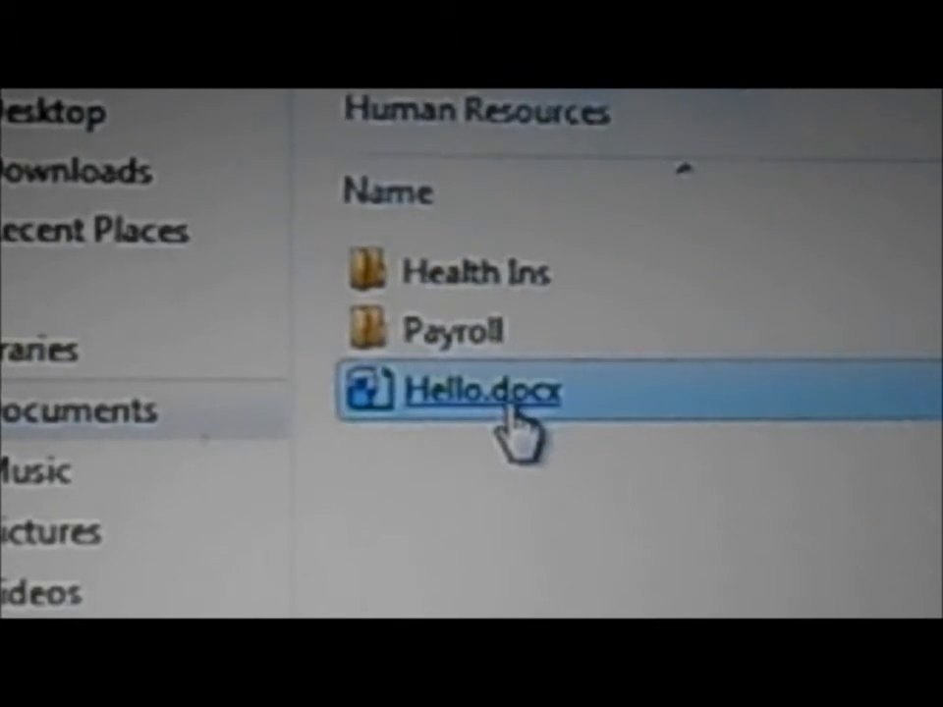
mouse_move(521, 422)
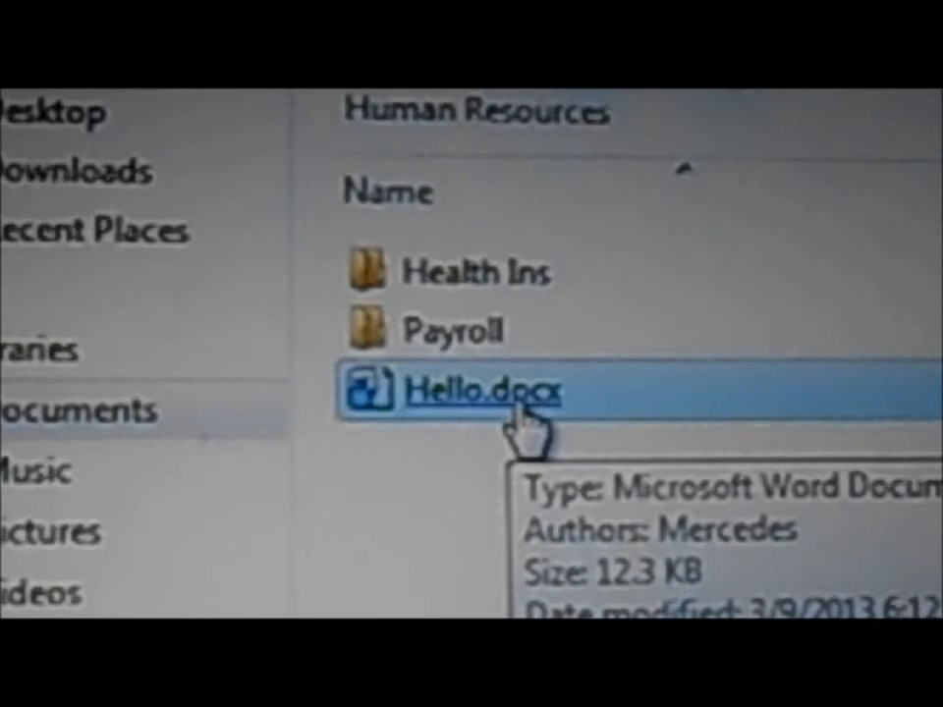
mouse_move(515, 383)
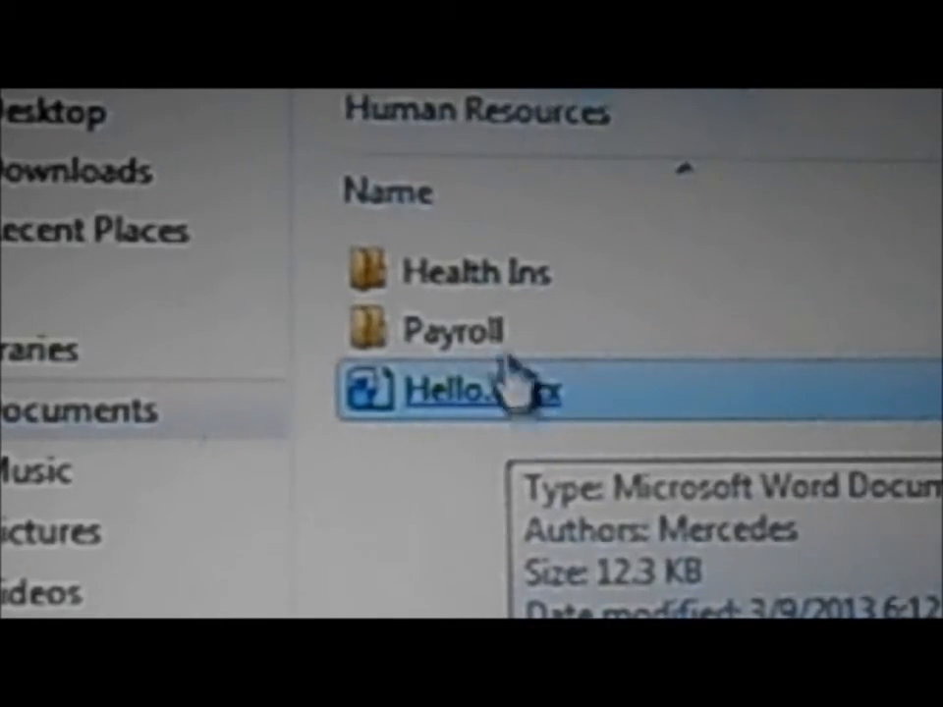
click(476, 272)
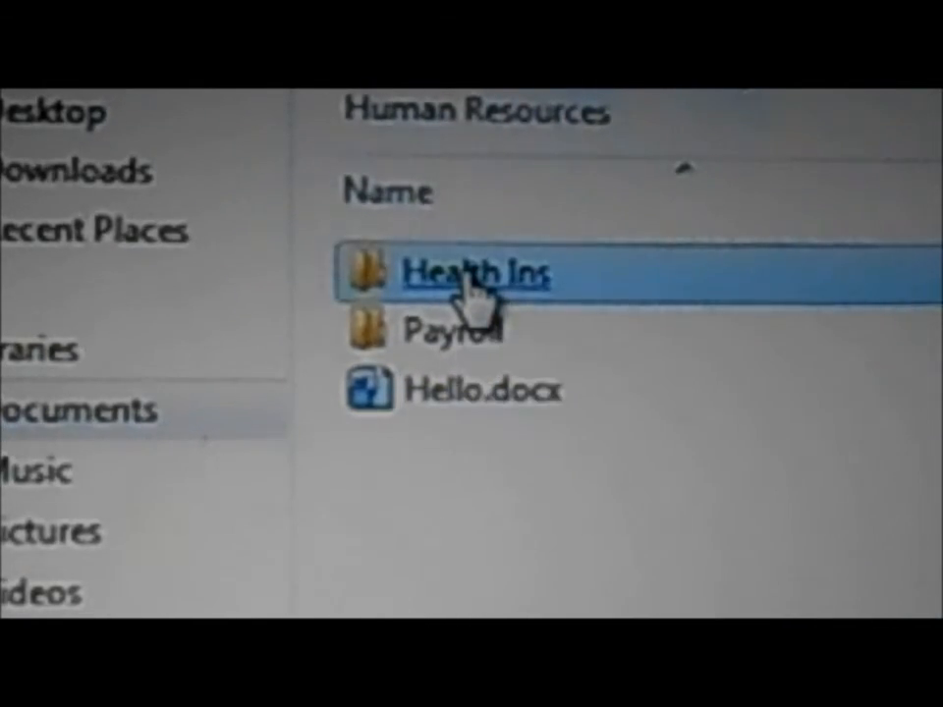
double_click(472, 273)
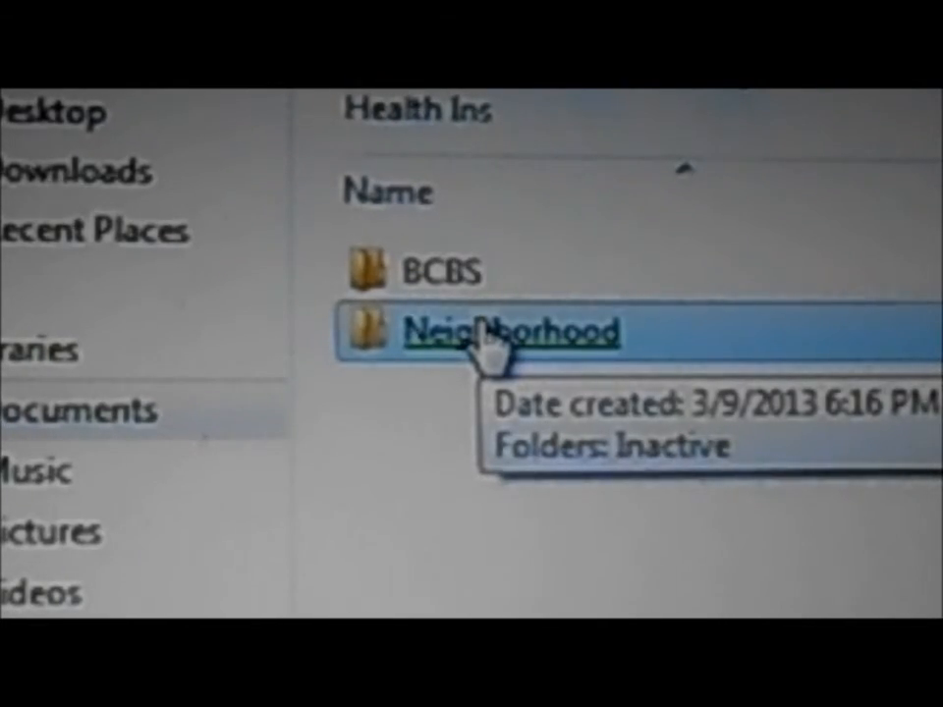
double_click(491, 331)
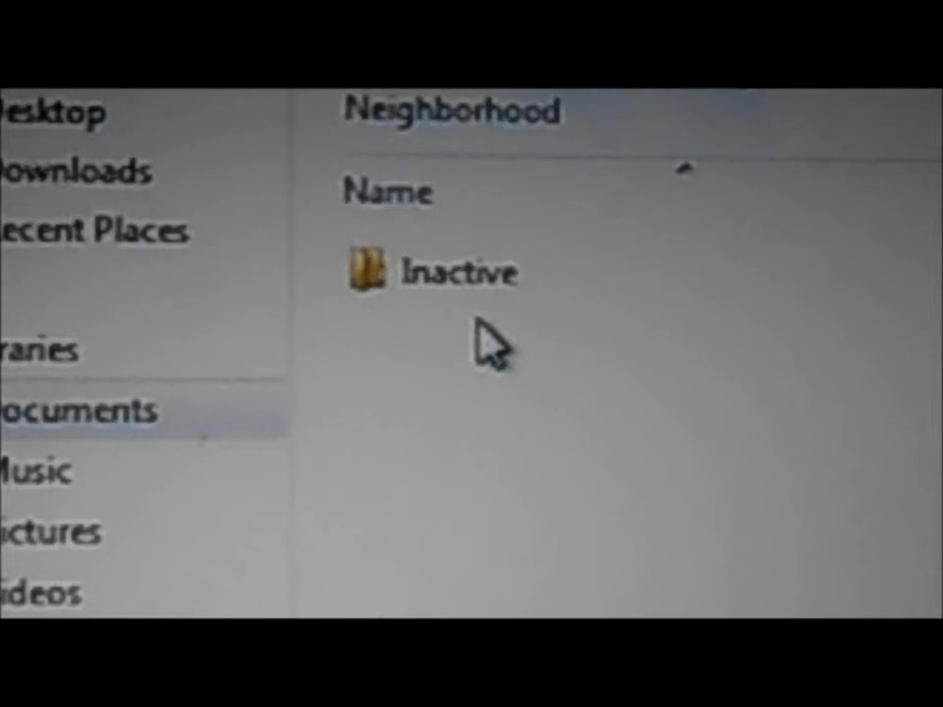